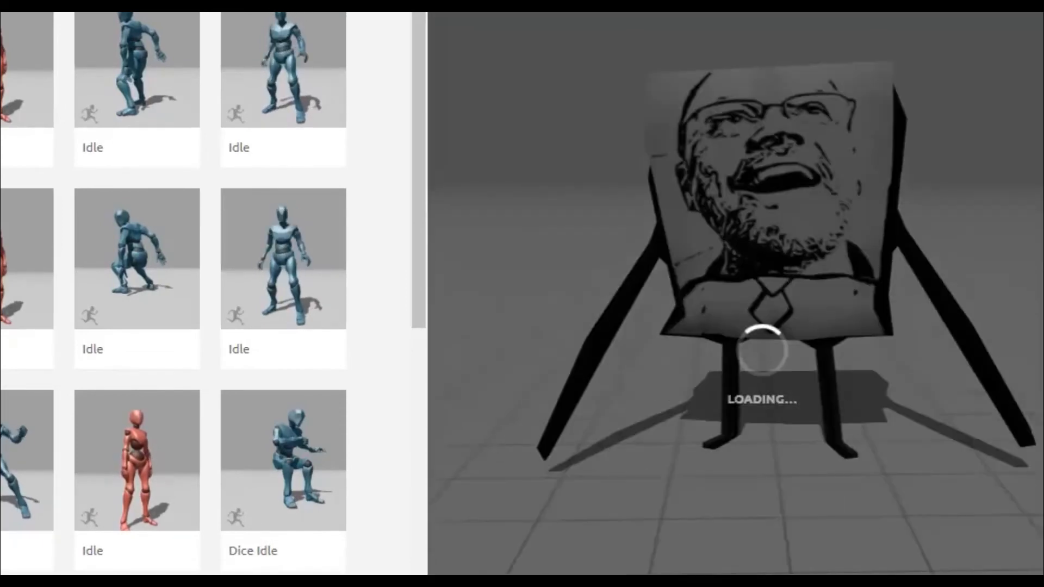
# Step: Apply the hunched Idle animation from the library to the rigged cardboard-box character
pyautogui.click(136, 259)
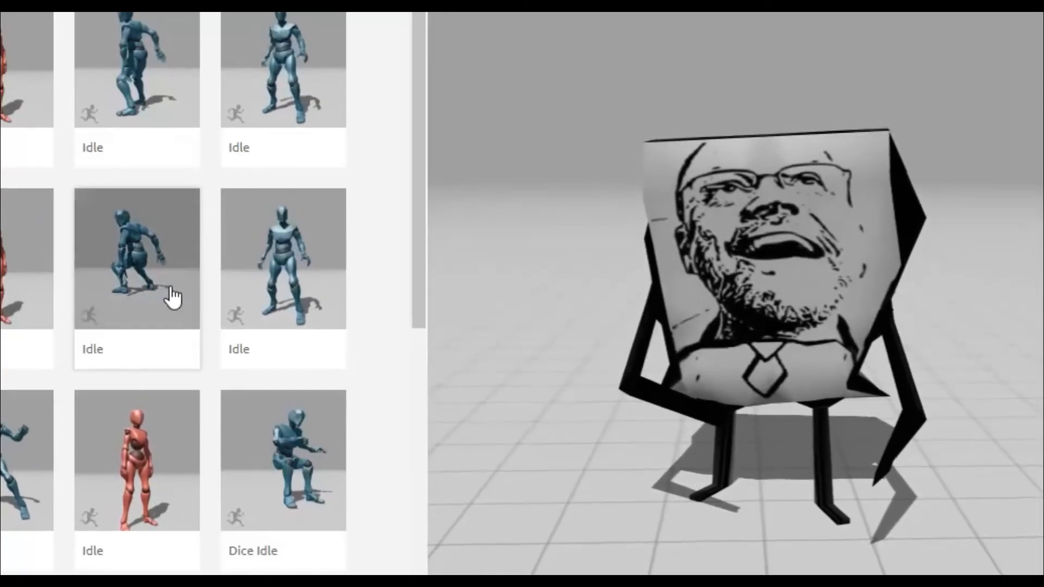